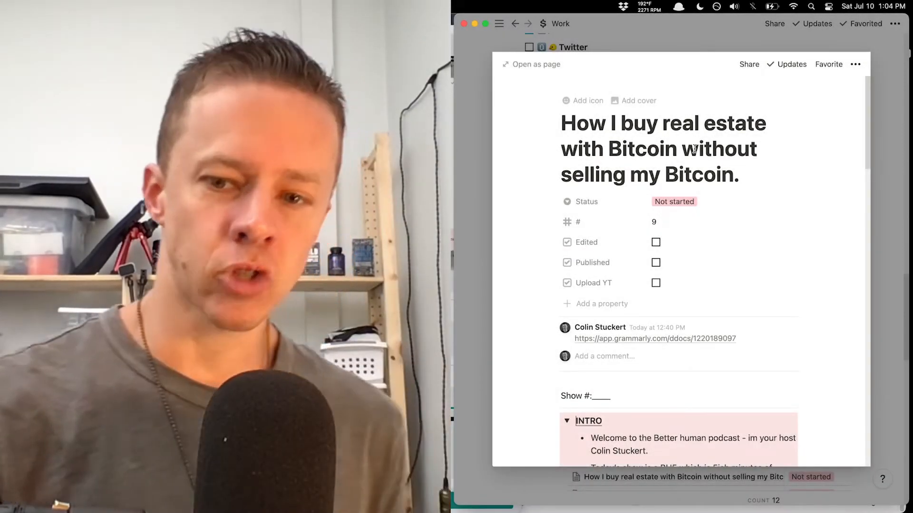
scroll(down, 3)
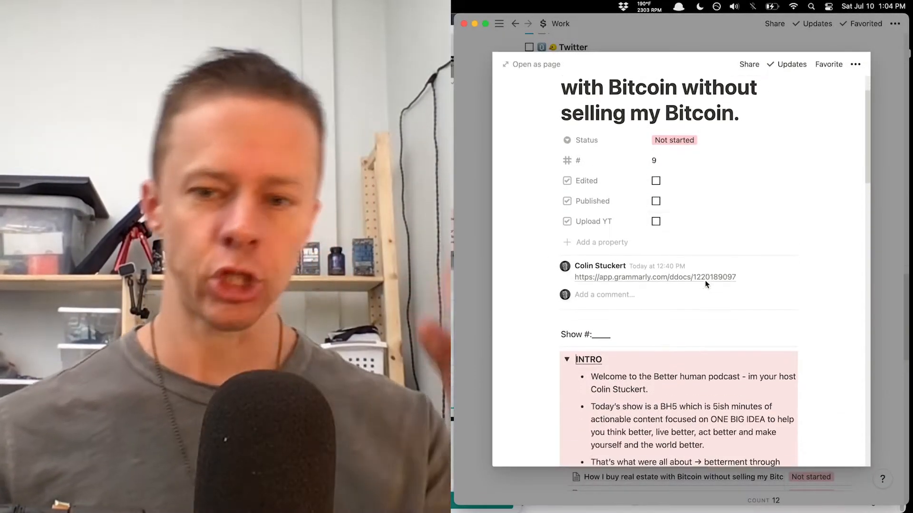
scroll(down, 3)
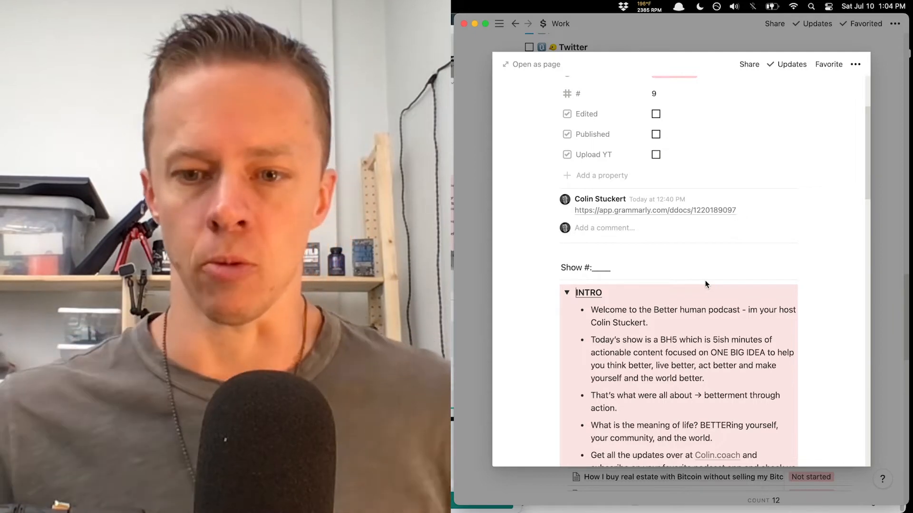
scroll(down, 3)
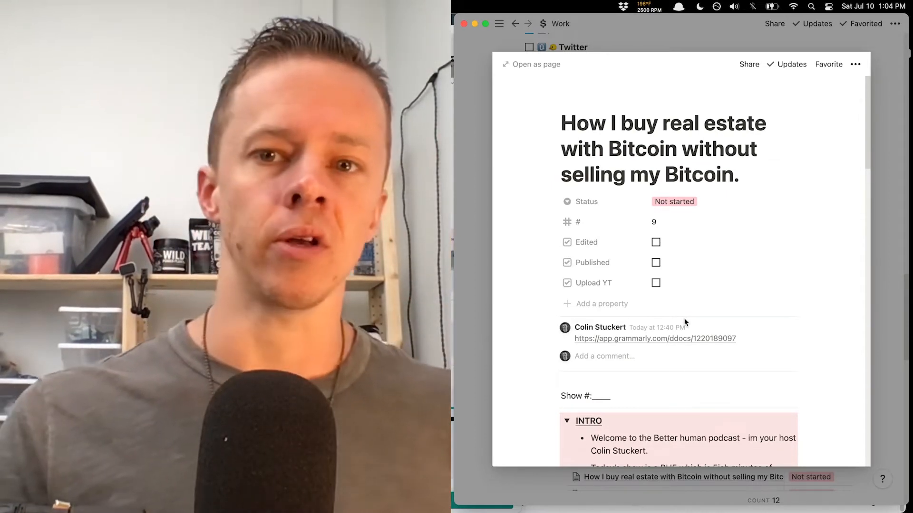
scroll(down, 3)
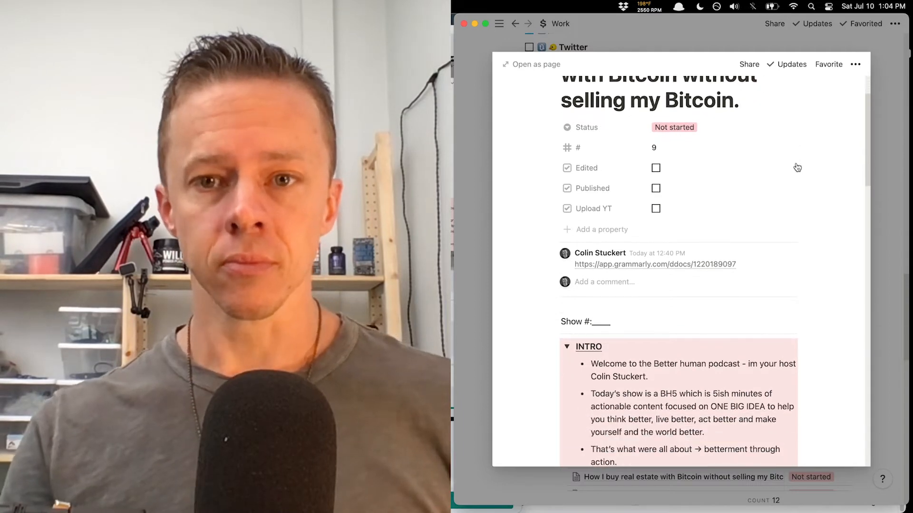